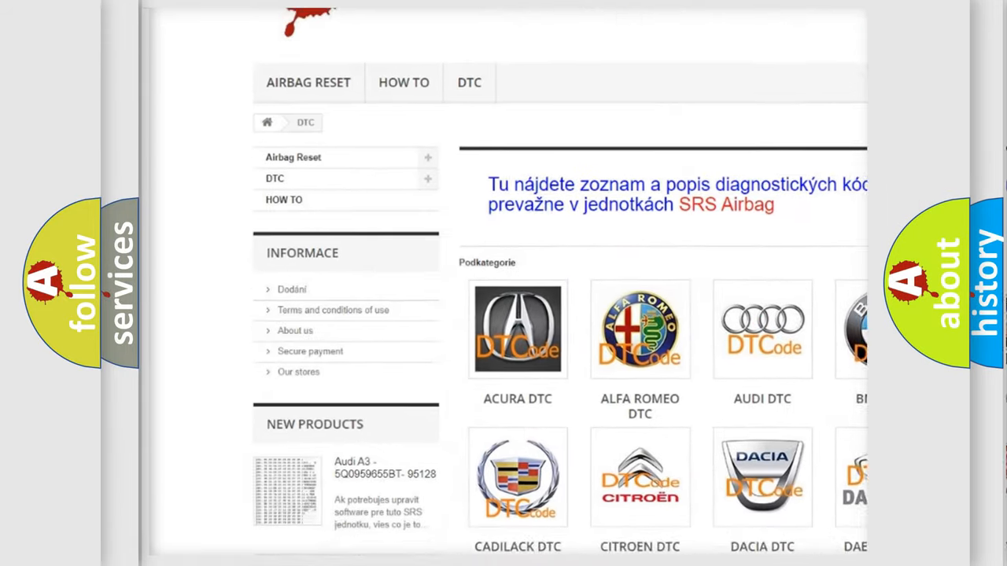
scroll(down, 3)
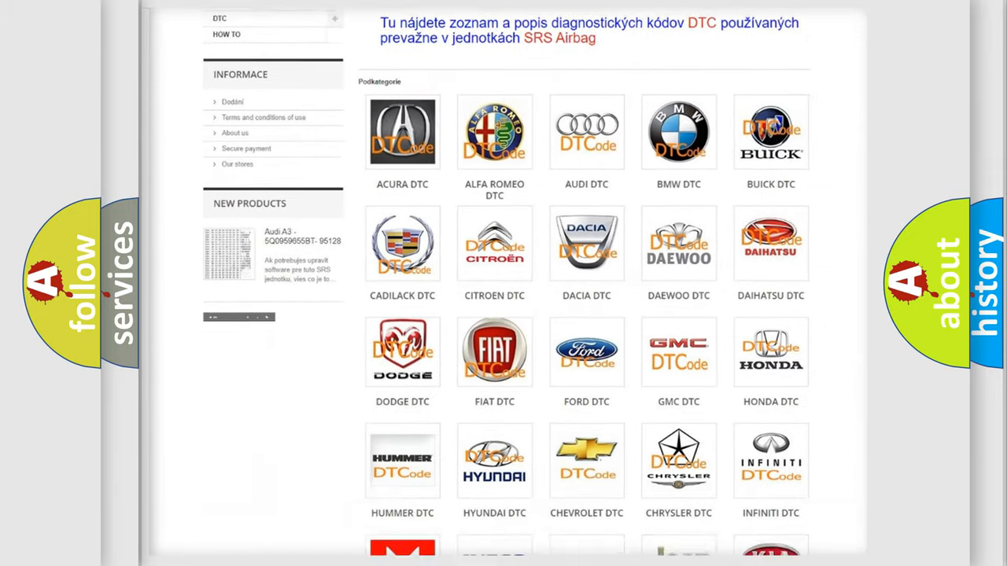
scroll(down, 3)
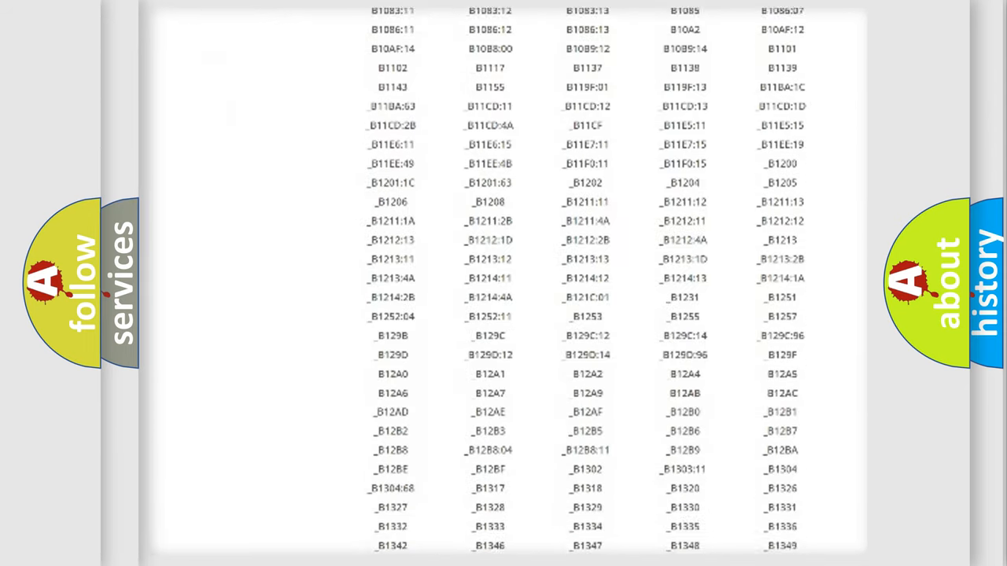
scroll(down, 3)
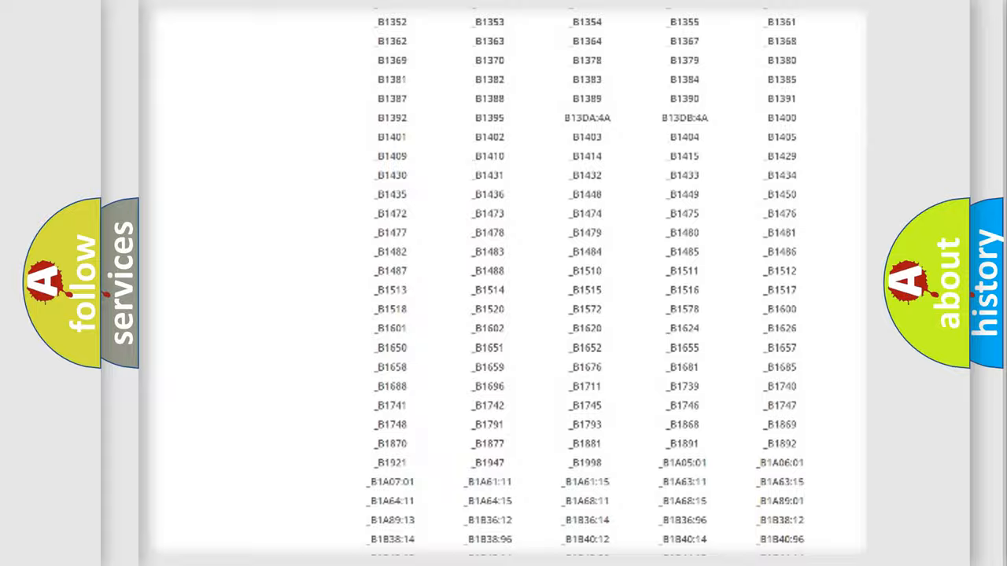